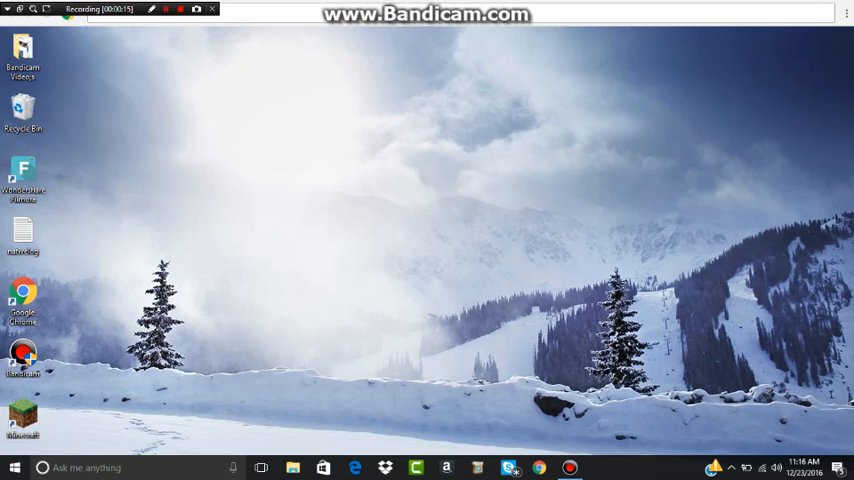
Create a new folder on the desktop from the New menu.
right_click(84, 56)
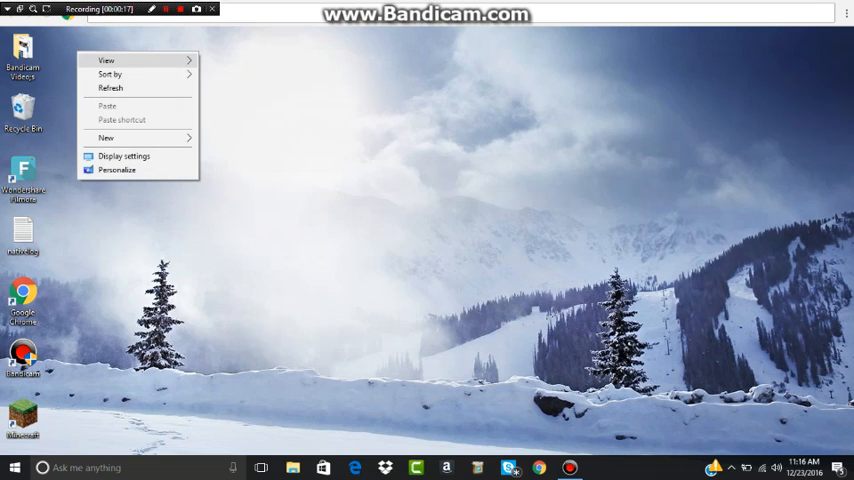
left_click(100, 138)
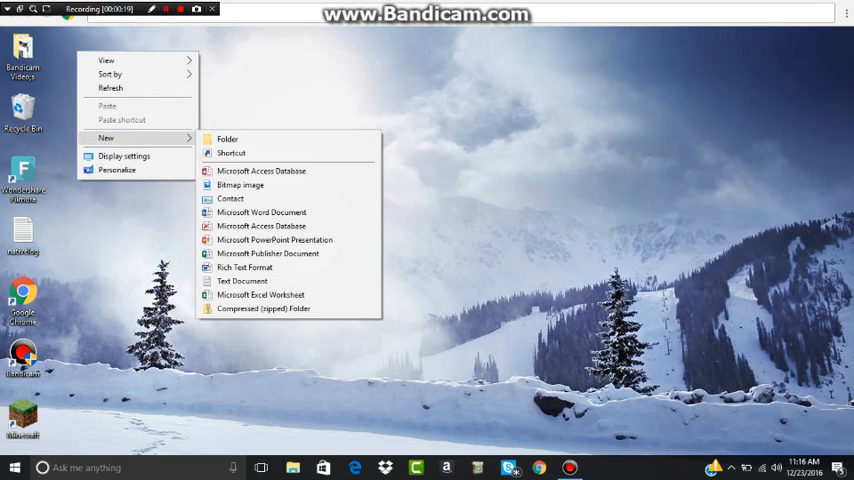
left_click(228, 140)
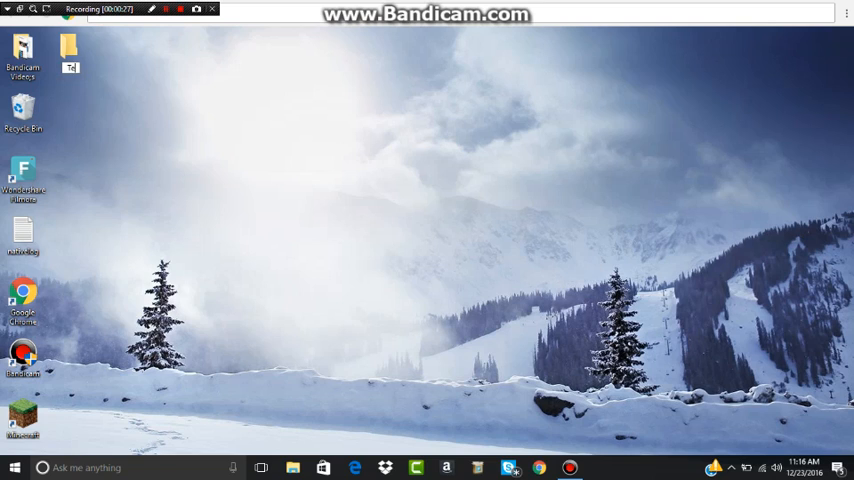
Name the new folder 'Test Folder'.
type("Test Folder")
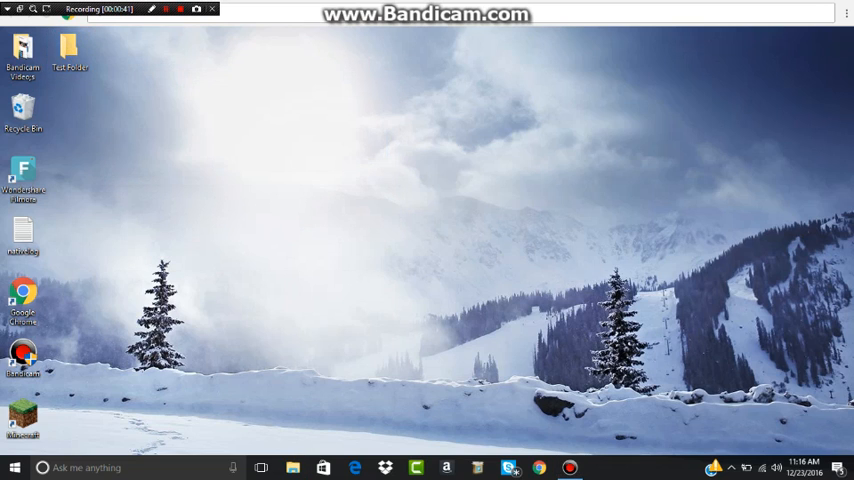
Check that Test Folder is empty and close its window.
double_click(68, 48)
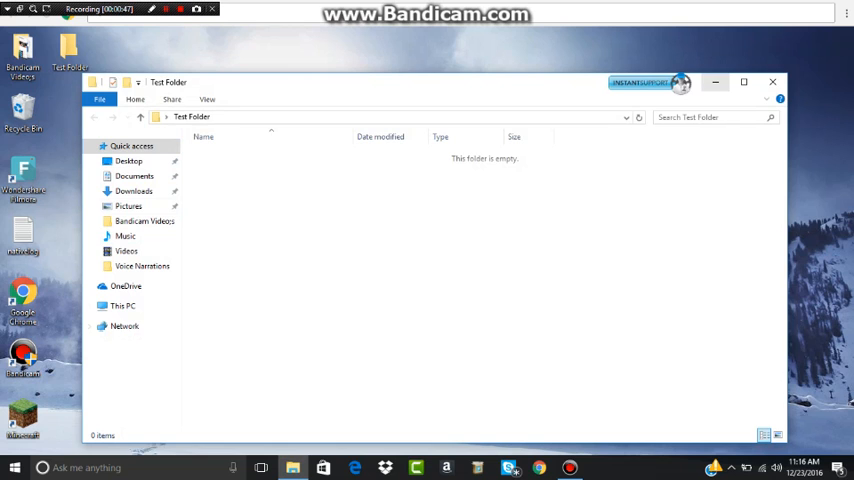
left_click(768, 82)
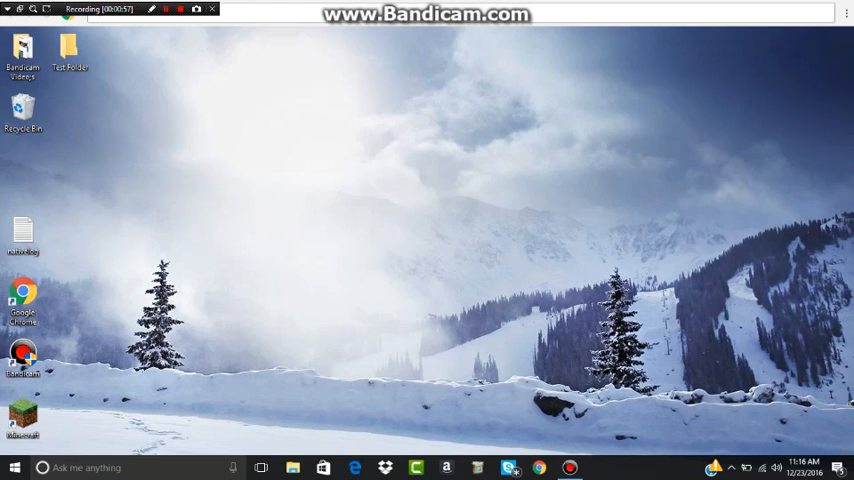
left_click(68, 48)
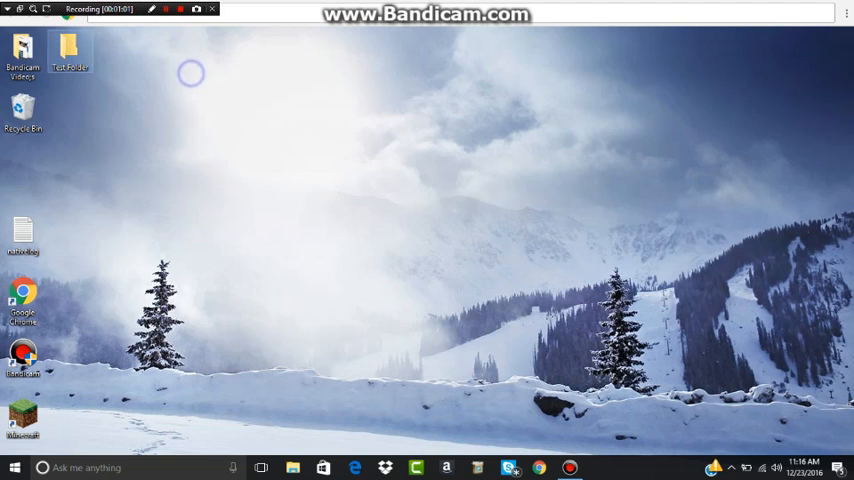
double_click(68, 48)
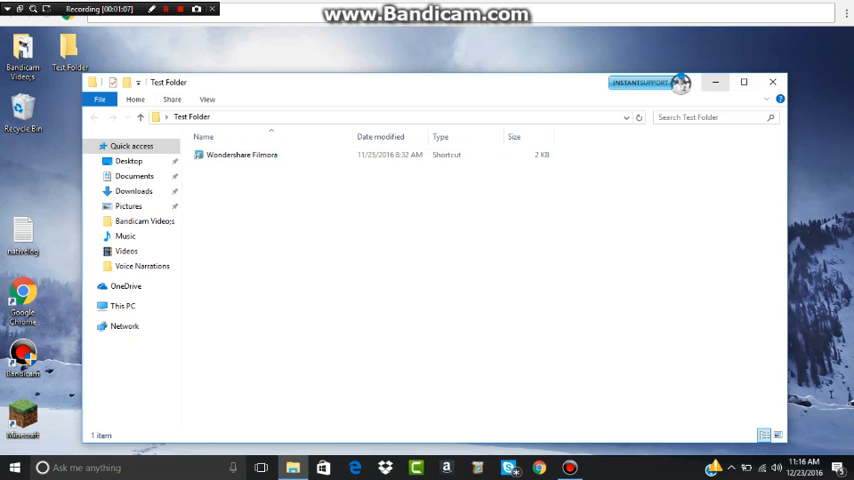
left_click(768, 76)
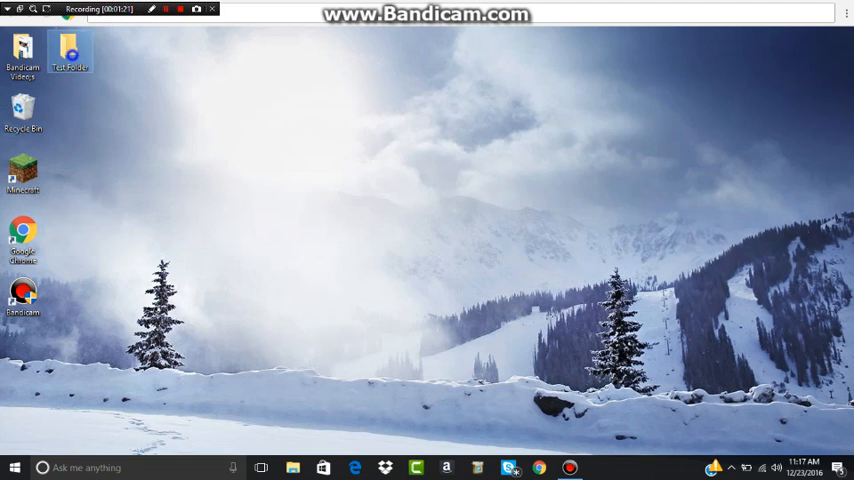
double_click(68, 56)
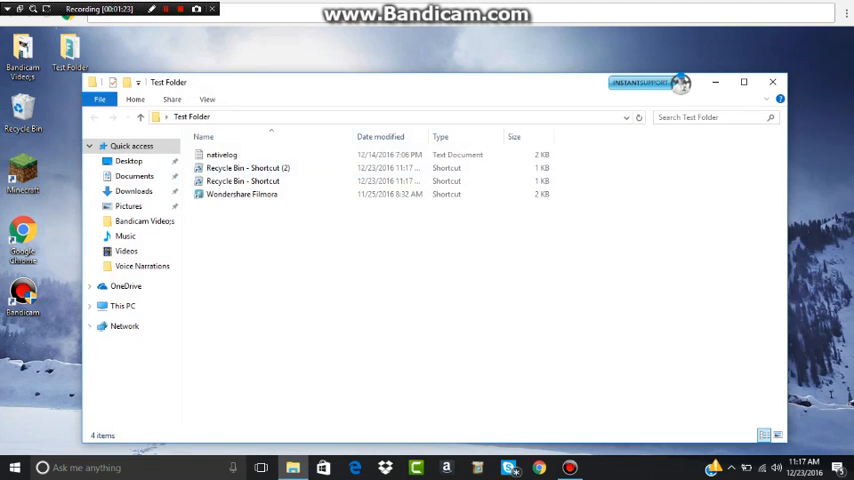
left_click(242, 194)
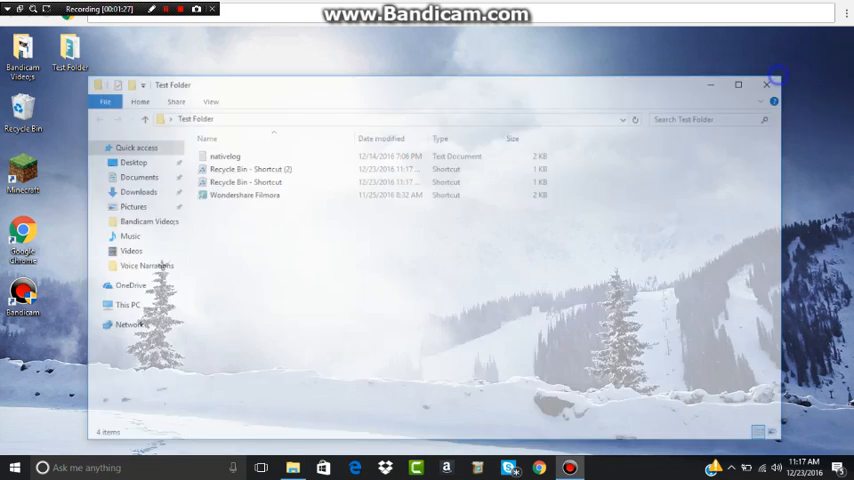
left_click(762, 84)
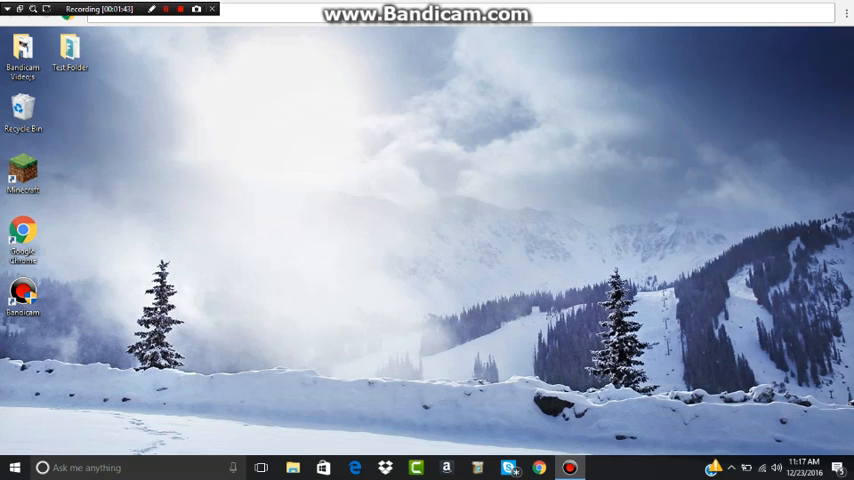
left_click(178, 8)
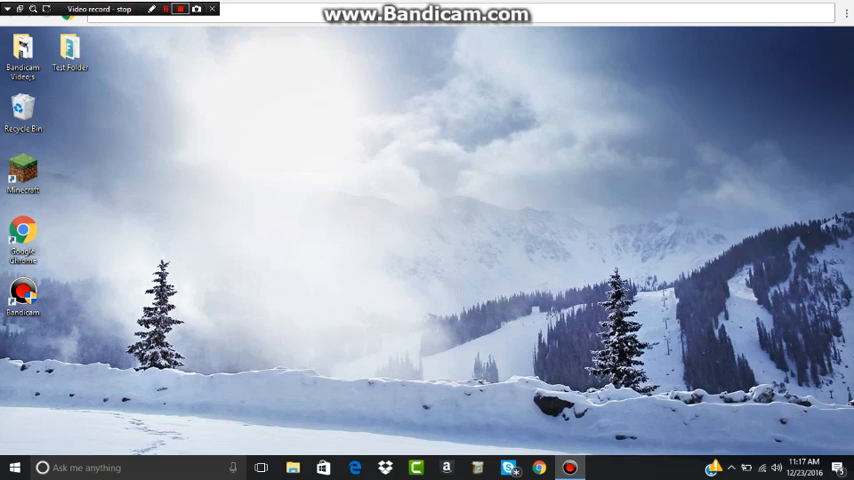